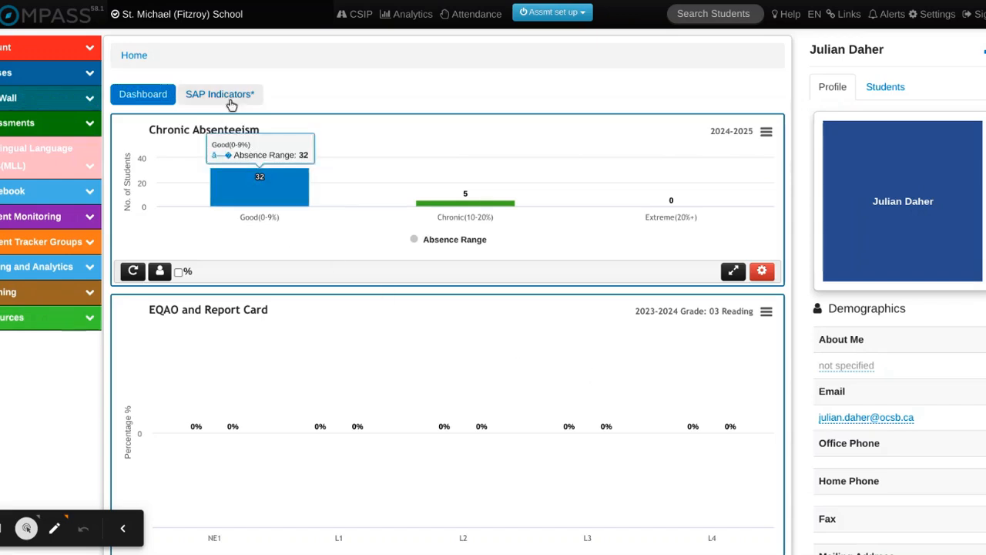
mouse_move(160, 17)
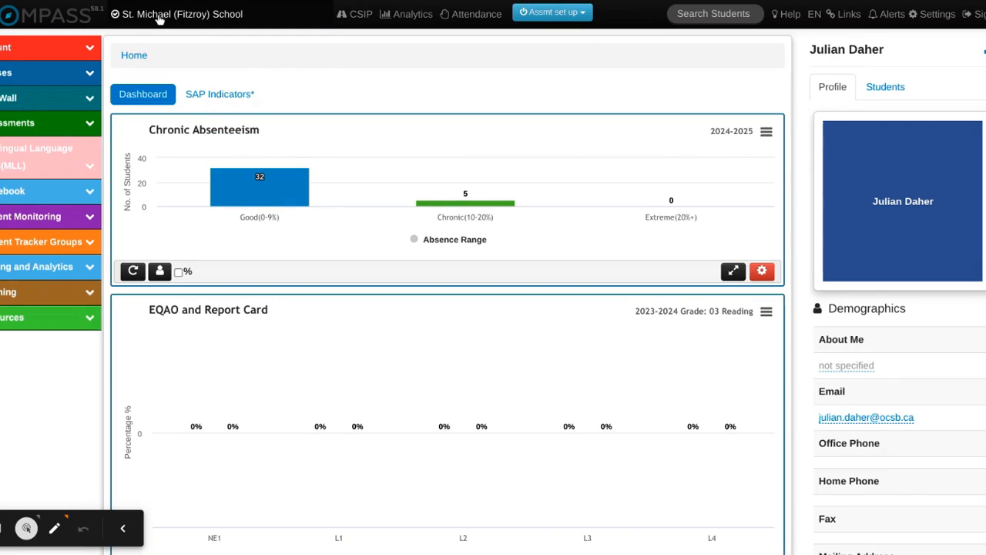
Step: Keep St. Michael (Fitzroy) School selected and scroll down to the EQAO 2022-2023 chart
click(177, 14)
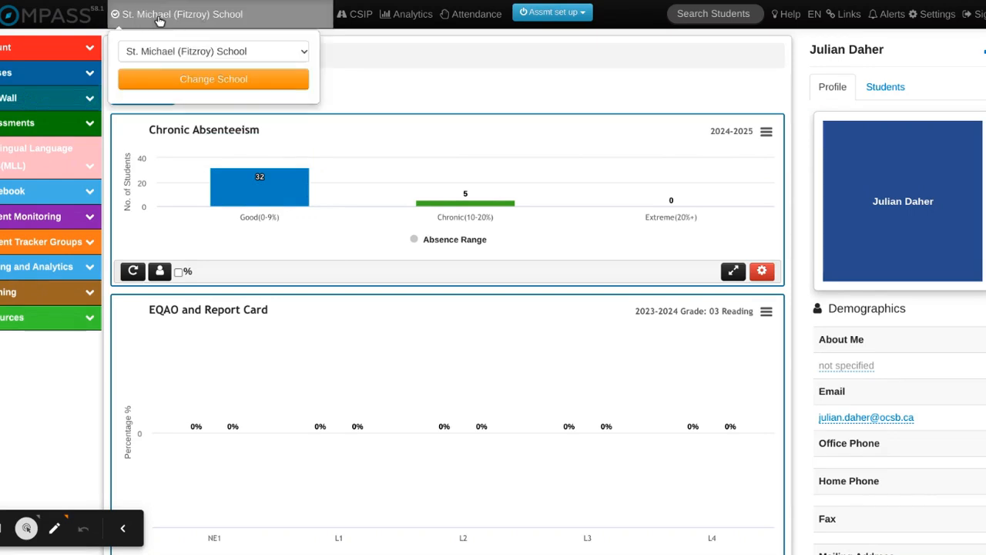
mouse_move(268, 56)
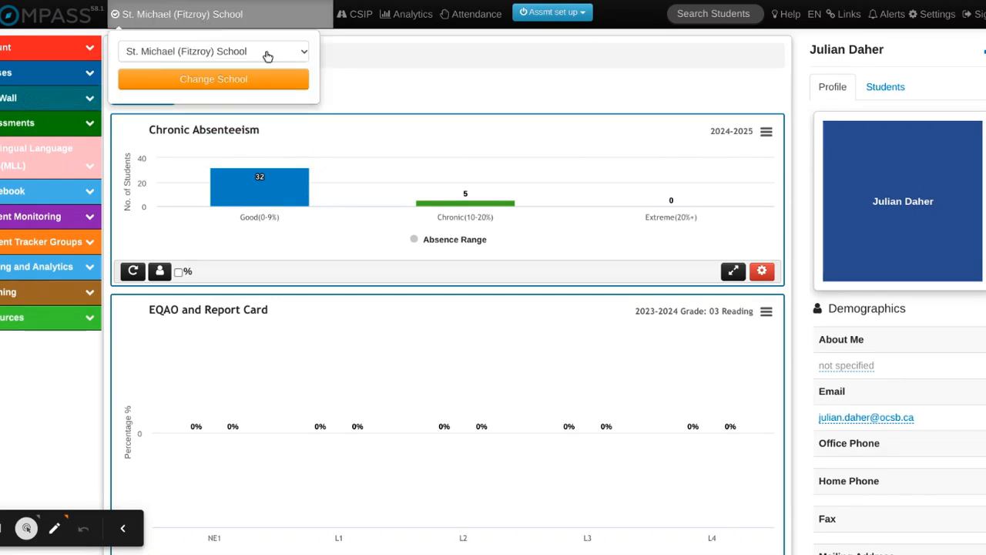
mouse_move(366, 93)
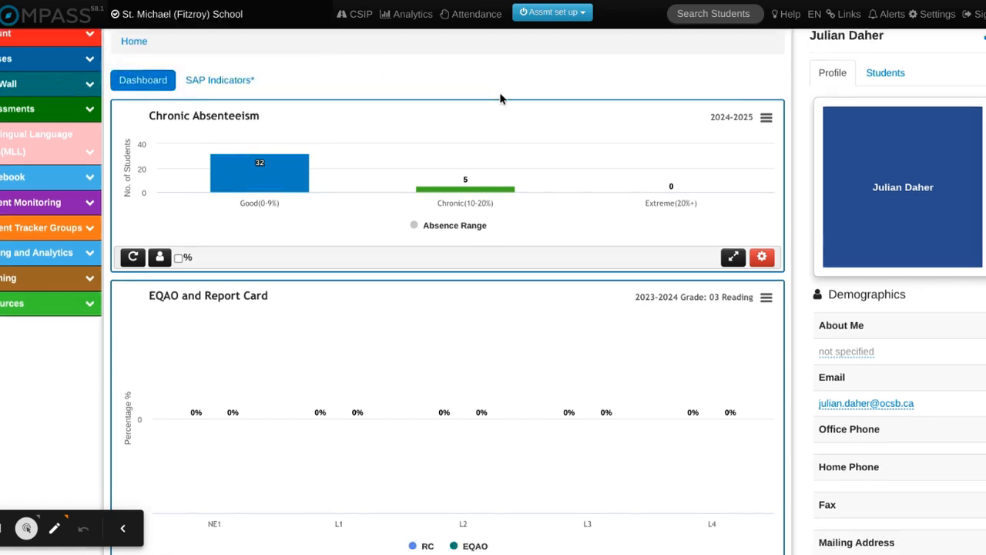
scroll(down, 3)
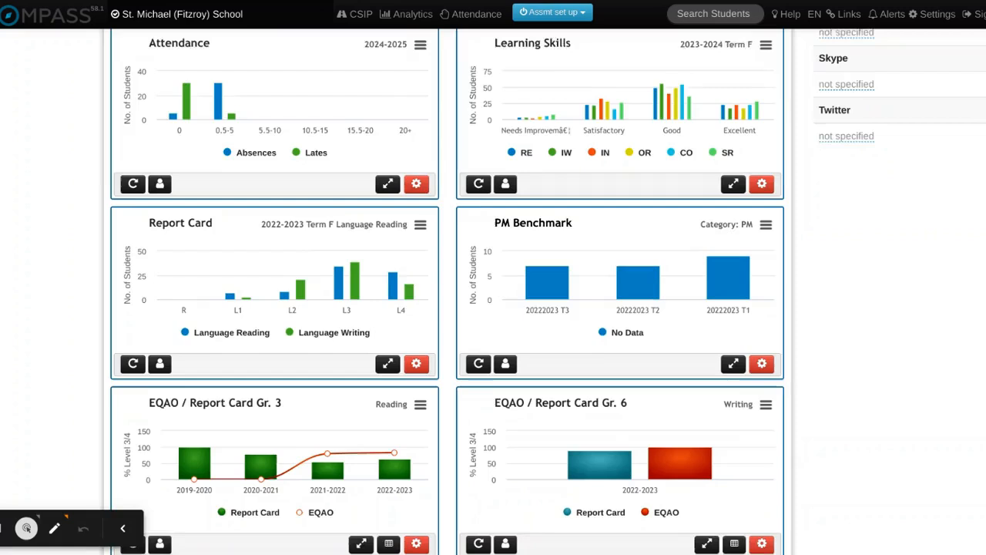
scroll(down, 3)
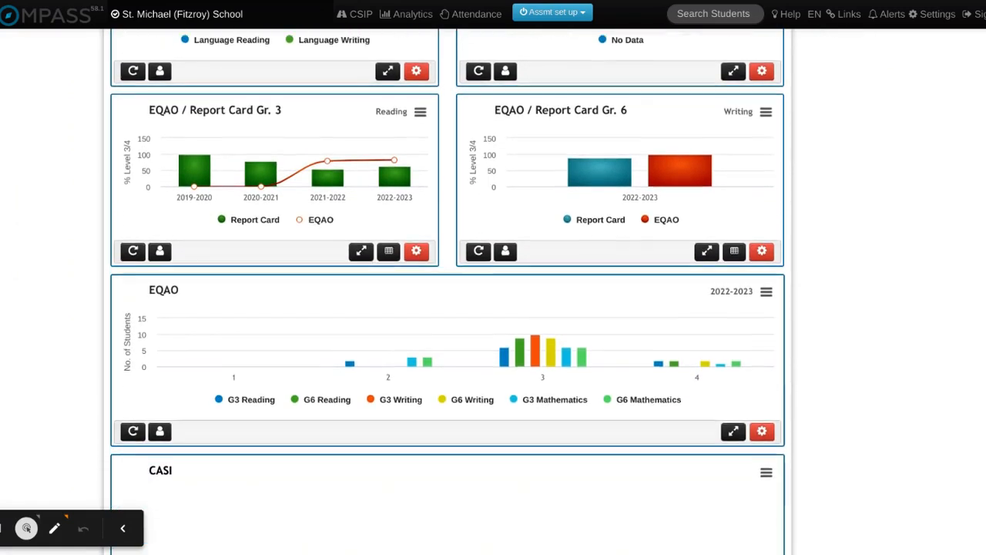
scroll(down, 3)
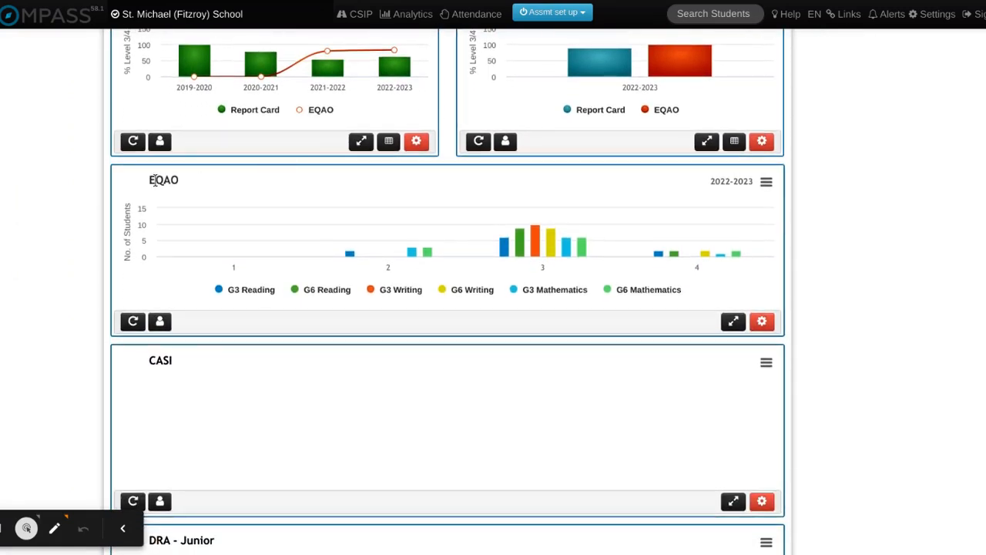
mouse_move(243, 190)
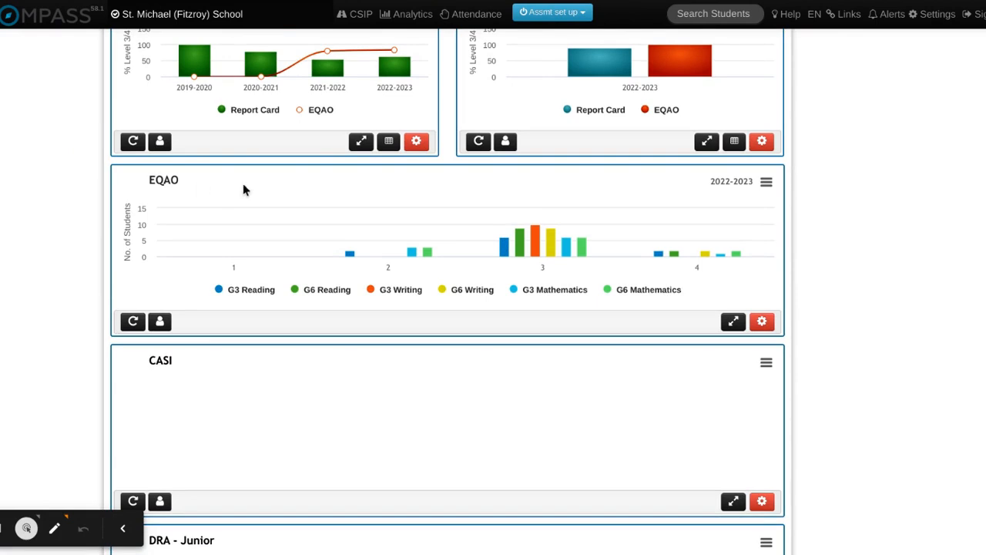
mouse_move(160, 321)
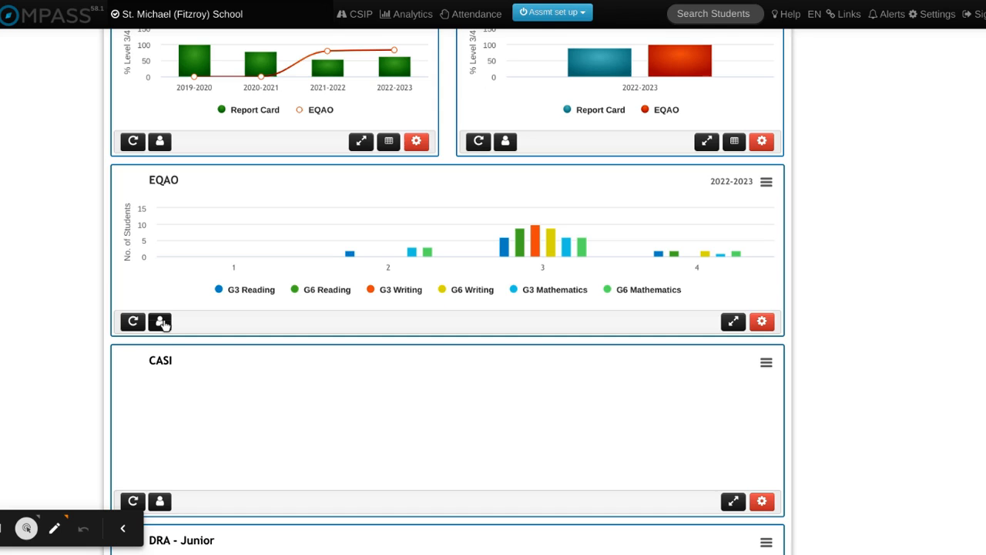
Step: Open the Students - EQAO popup from the EQAO chart and set School Year to 2022-2023
click(159, 321)
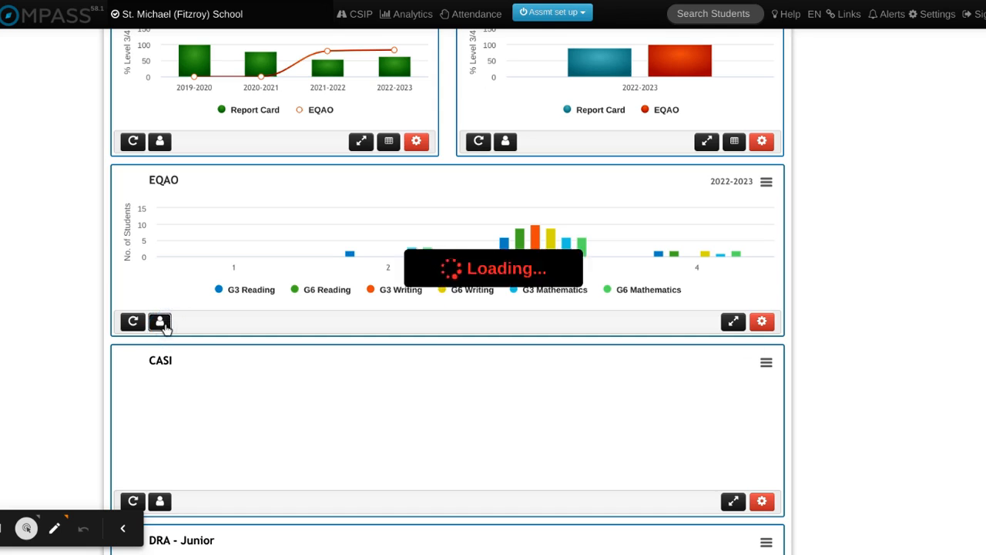
click(159, 321)
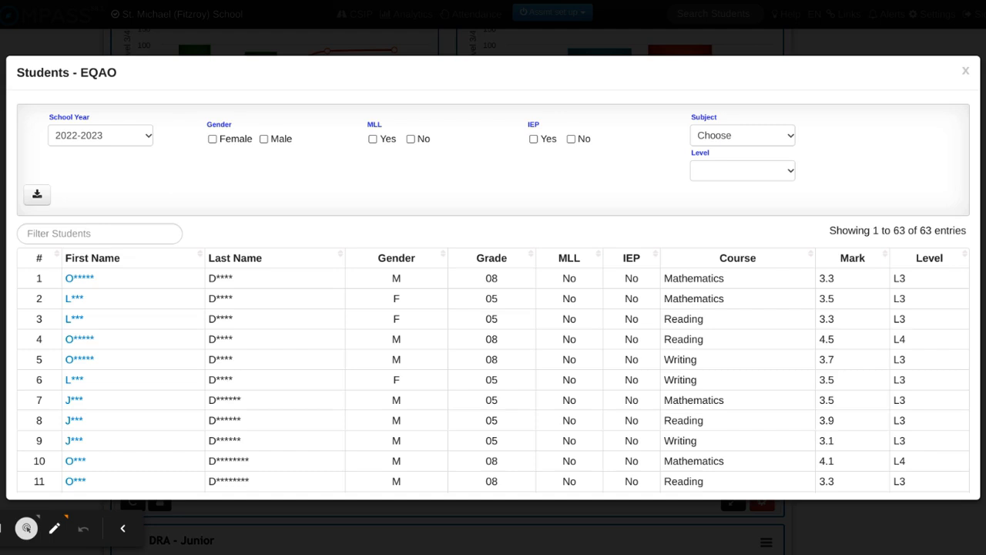
mouse_move(141, 156)
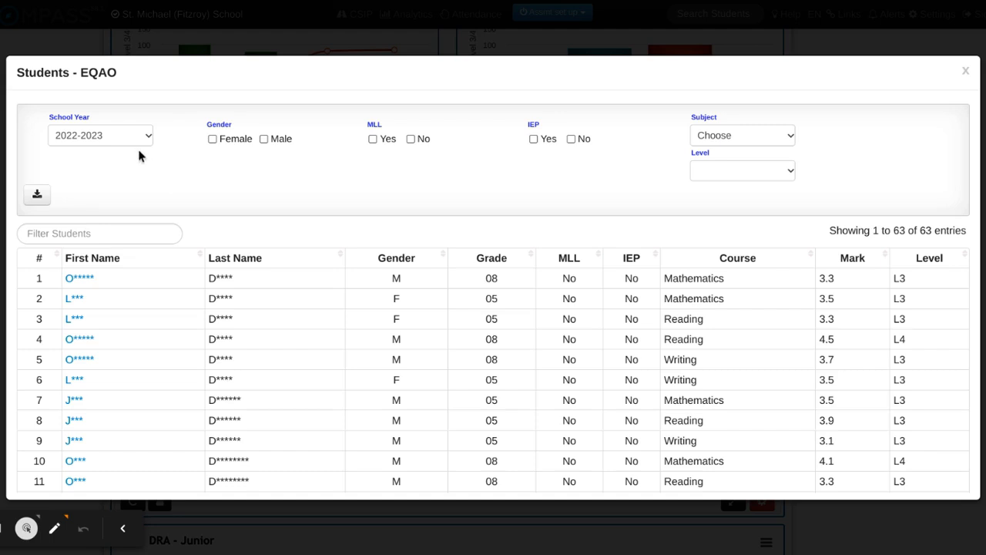
mouse_move(170, 148)
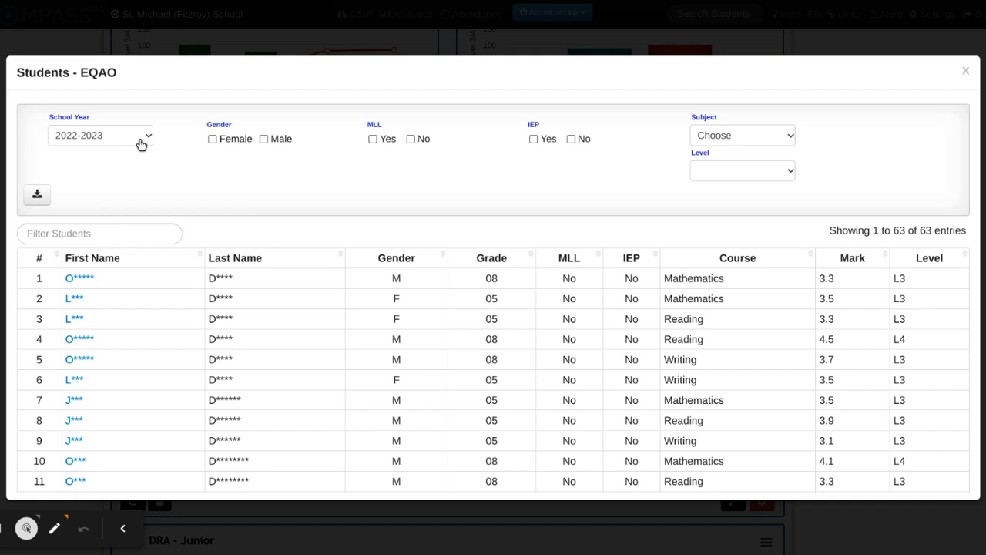
mouse_move(135, 148)
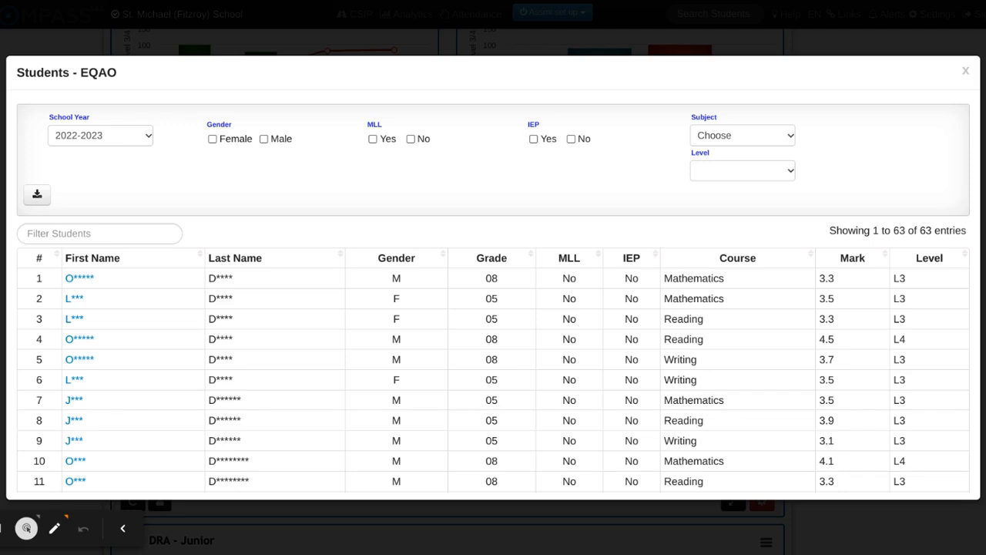
click(100, 135)
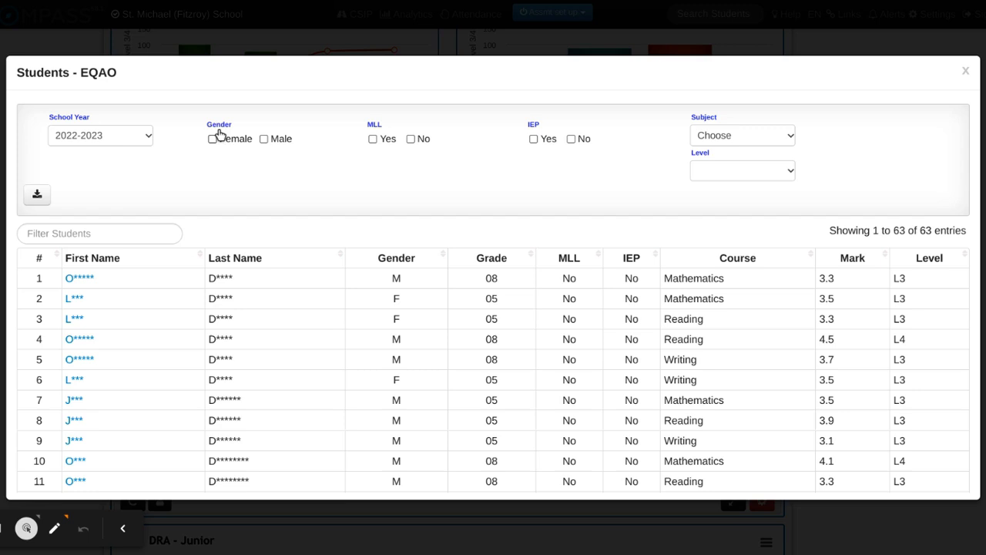
mouse_move(243, 161)
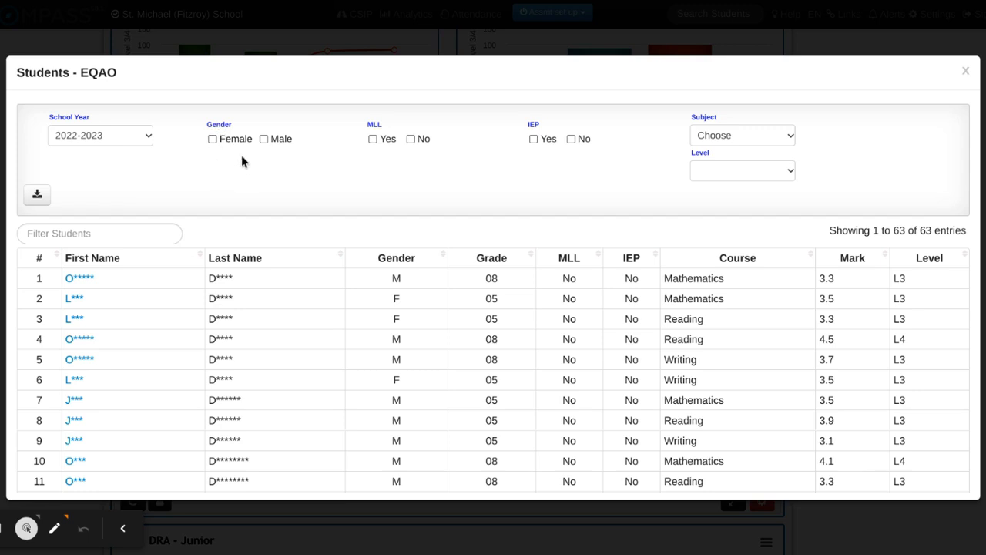
mouse_move(393, 156)
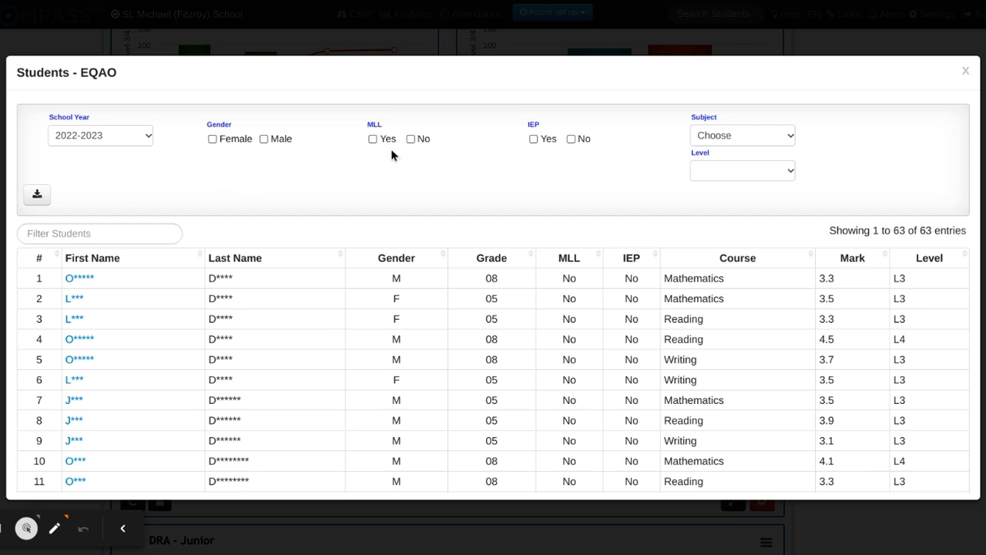
mouse_move(575, 154)
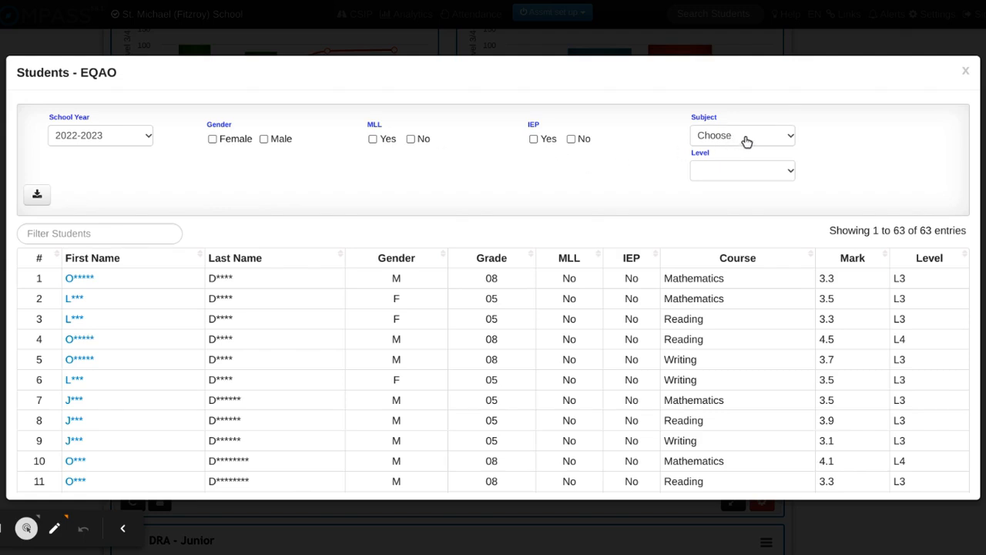
mouse_move(763, 139)
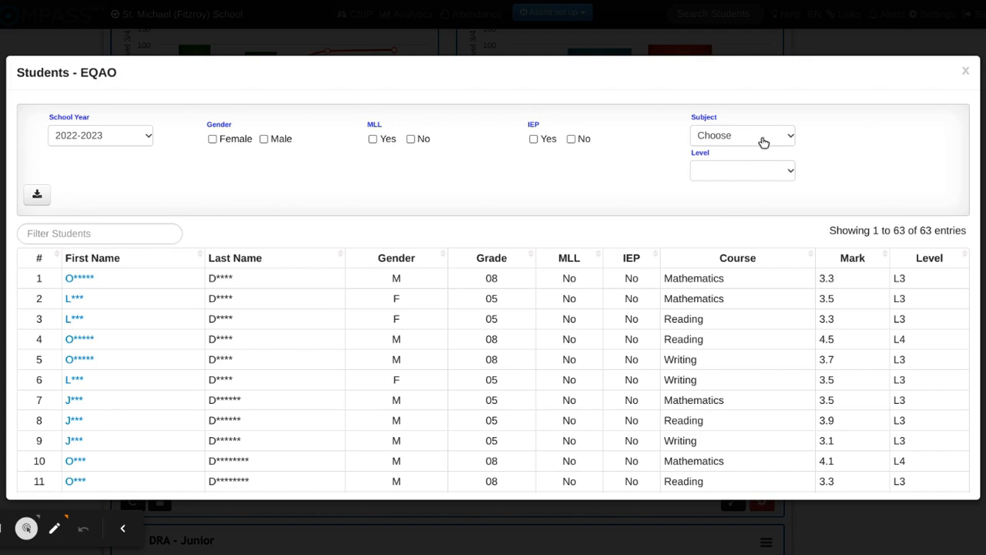
mouse_move(758, 148)
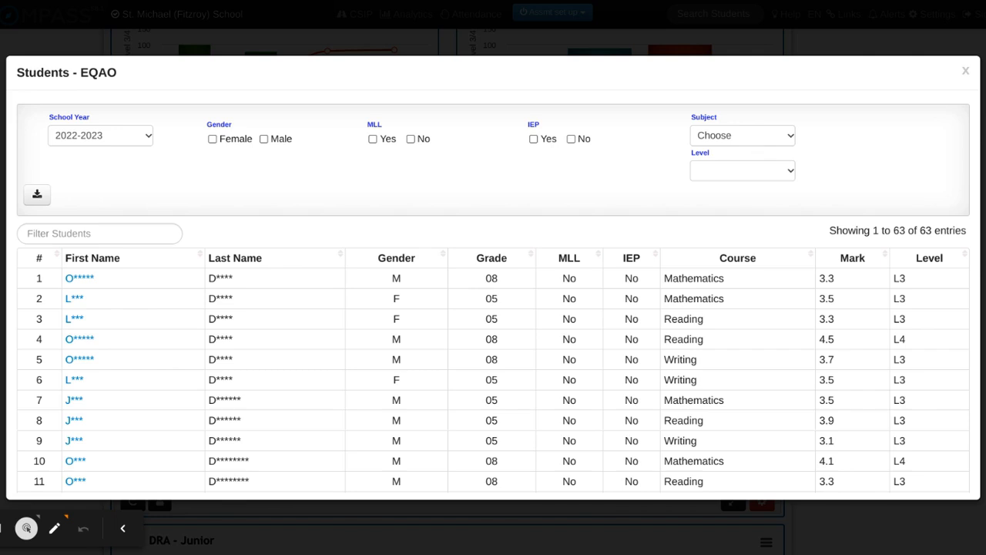
Step: Set the Subject filter to Mathematics, leaving 21 entries
click(742, 134)
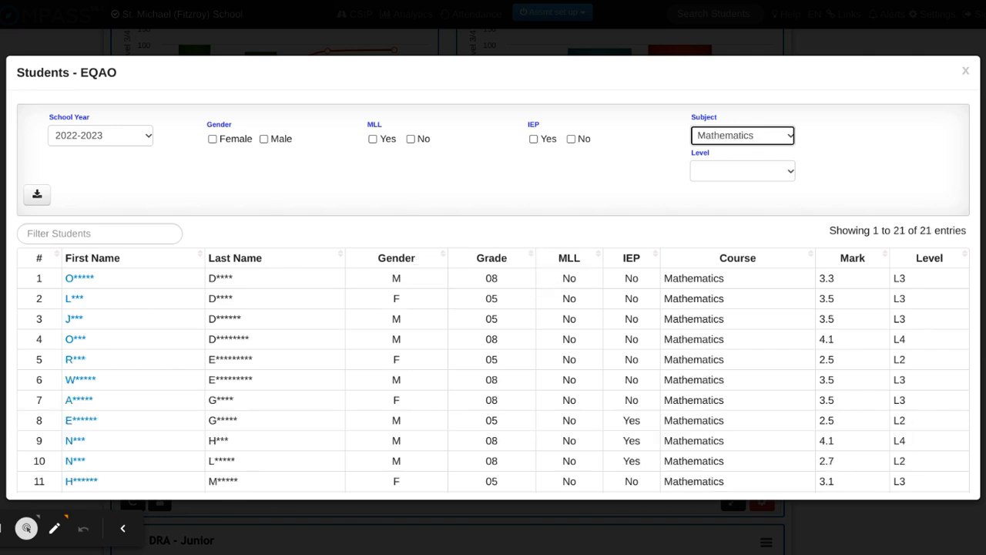
mouse_move(264, 243)
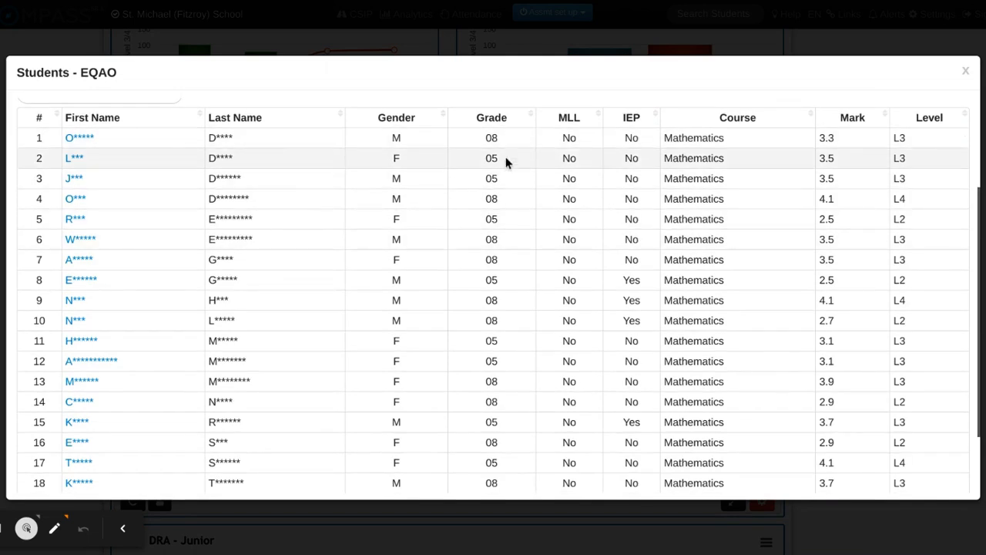
mouse_move(507, 206)
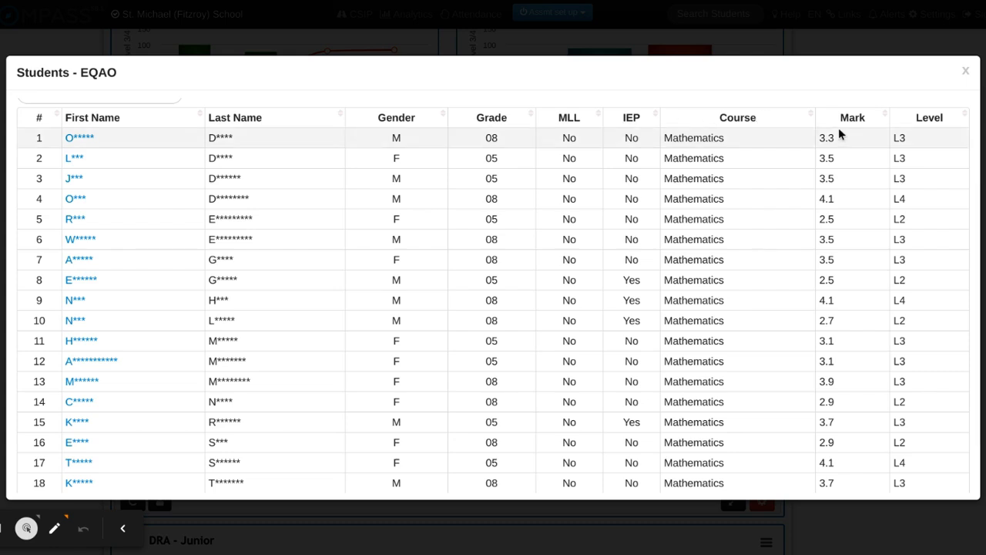
mouse_move(838, 184)
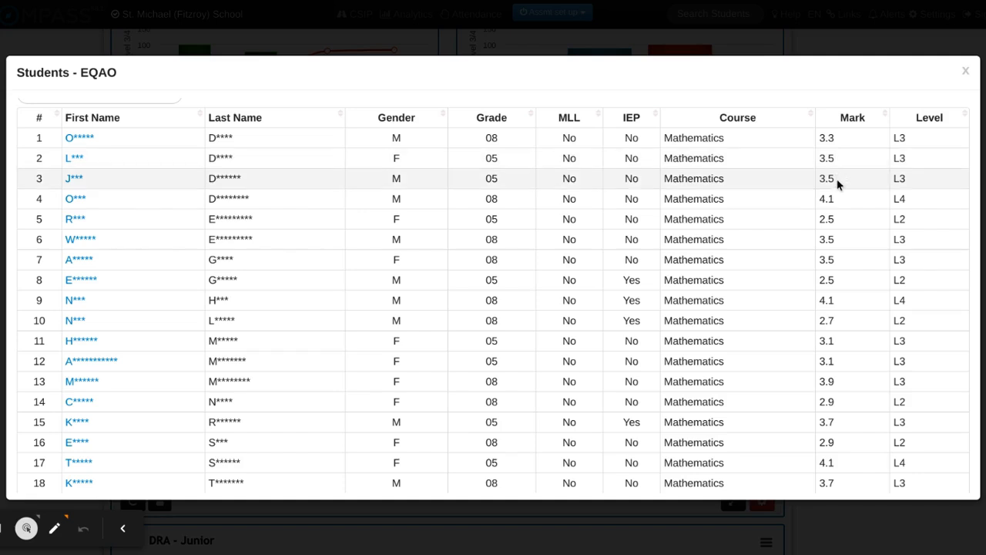
mouse_move(912, 207)
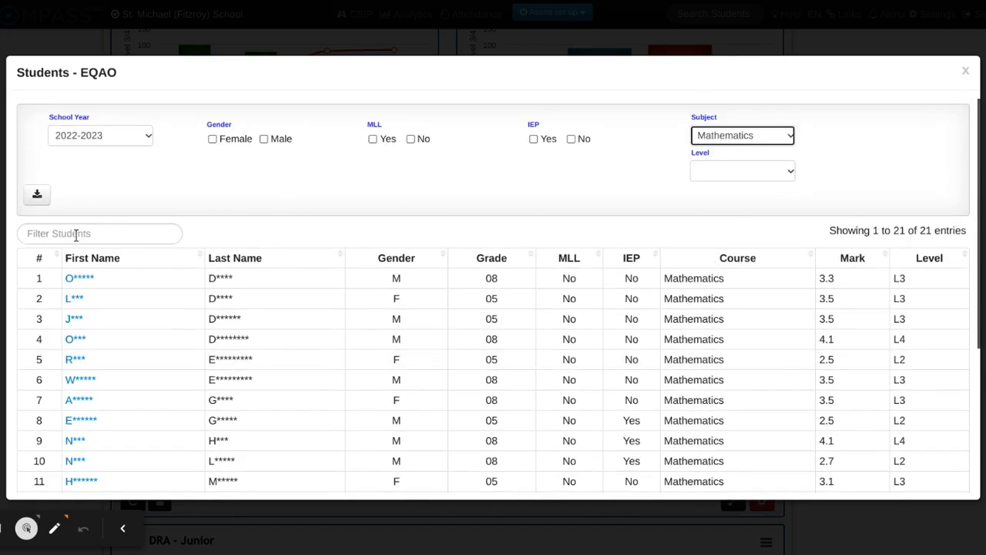
click(99, 233)
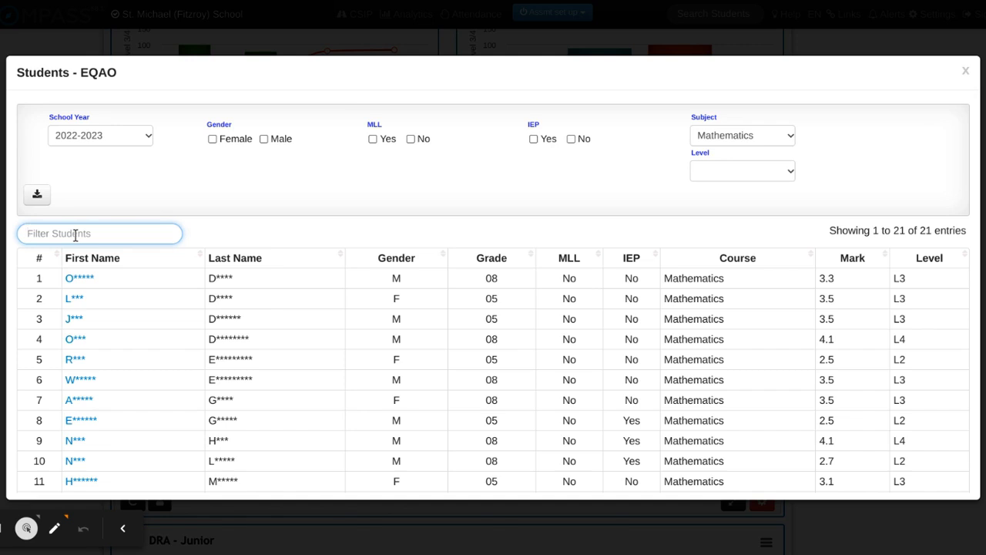
text(d)
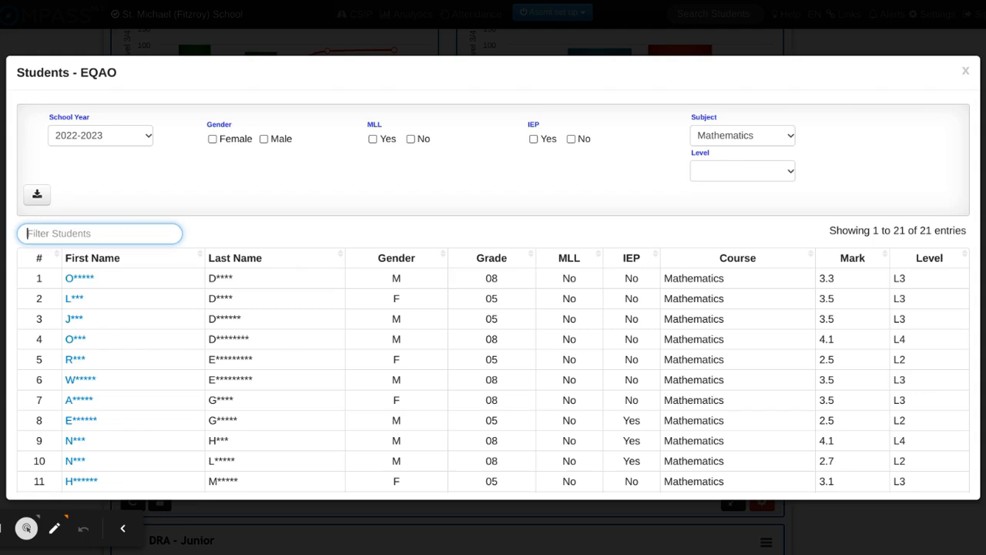
mouse_move(560, 241)
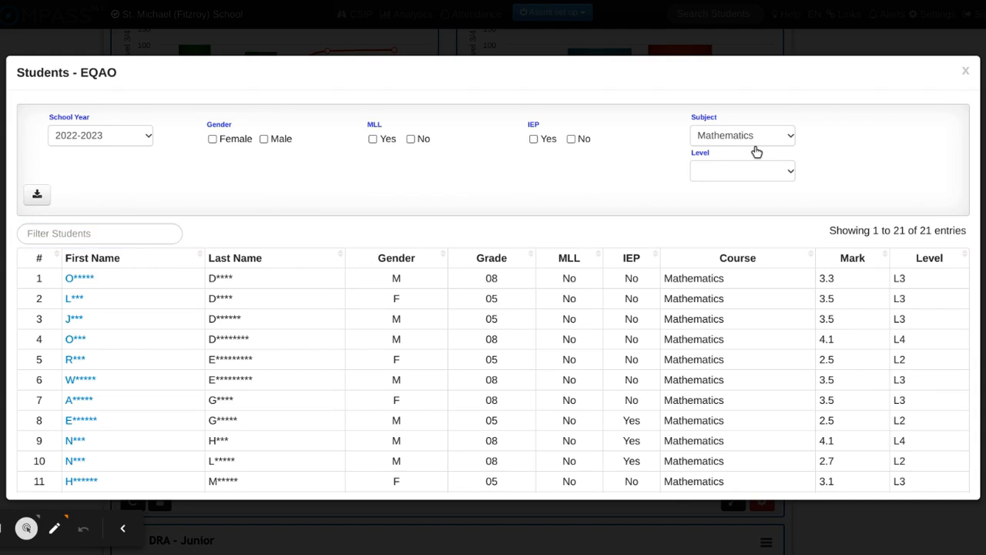
Step: Set Subject to Writing and Level to L3, leaving 19 matching students
click(741, 134)
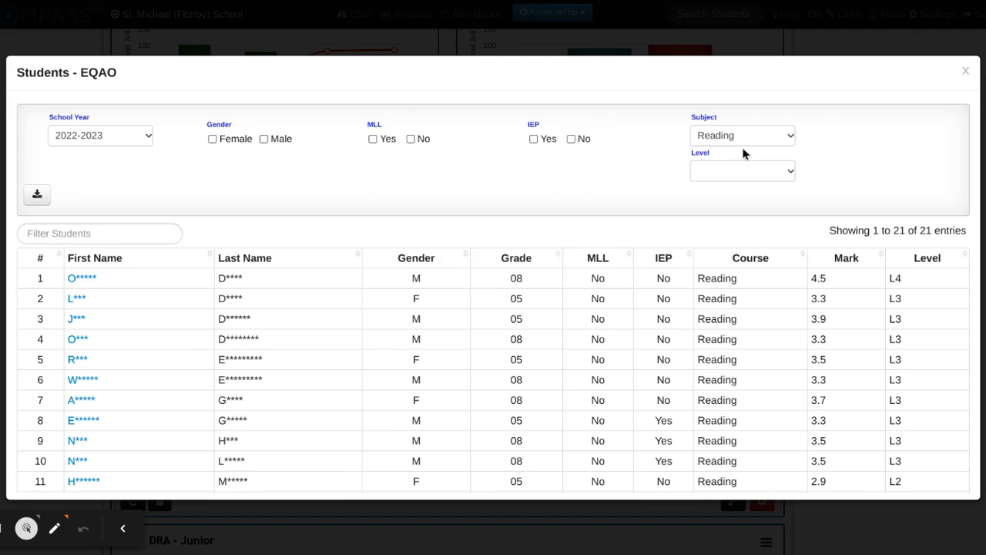
click(742, 135)
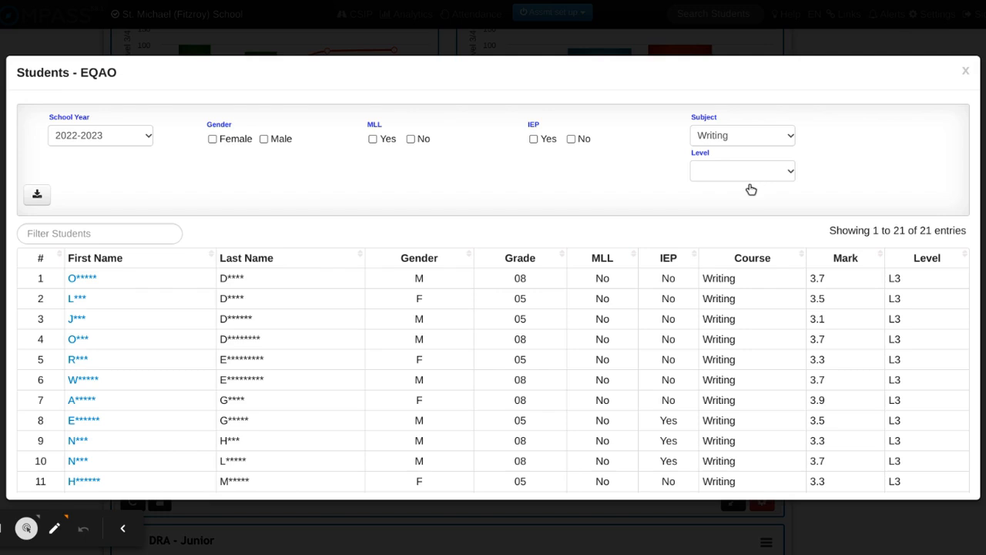
click(742, 170)
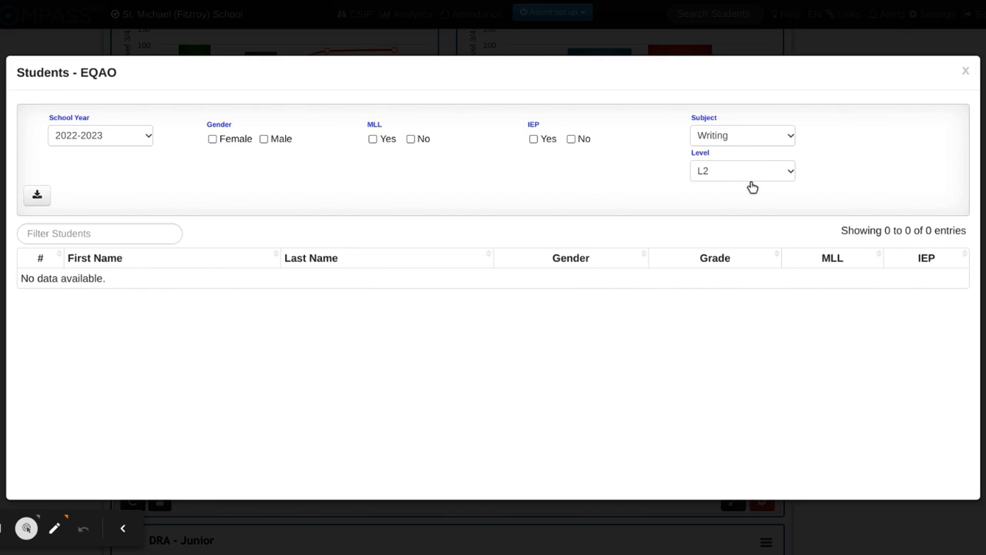
click(742, 171)
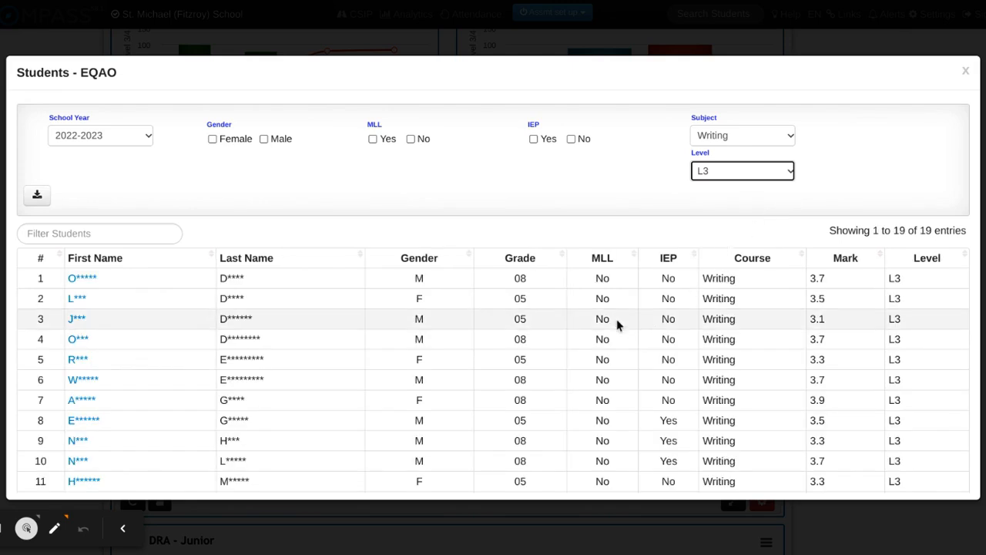